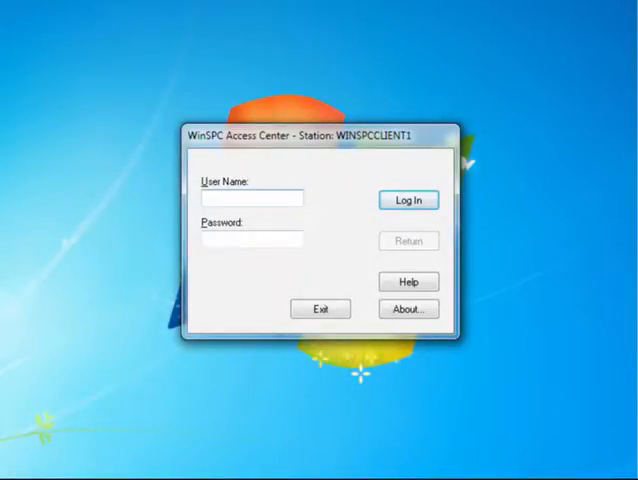
# Step: Log into WinSPC Access Center as user Admin
pyautogui.click(252, 196)
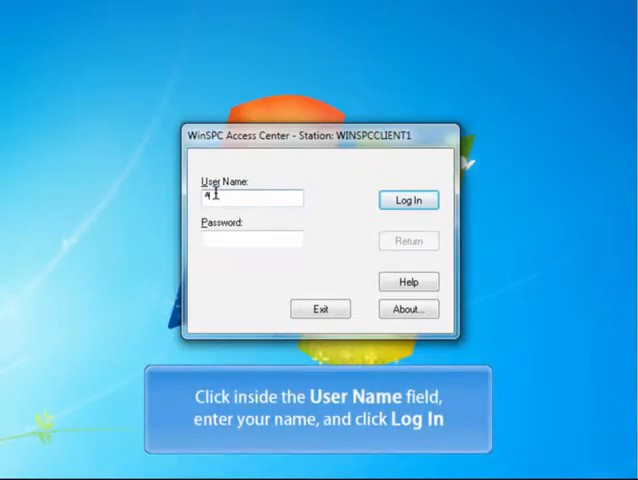
pyautogui.write('Admin')
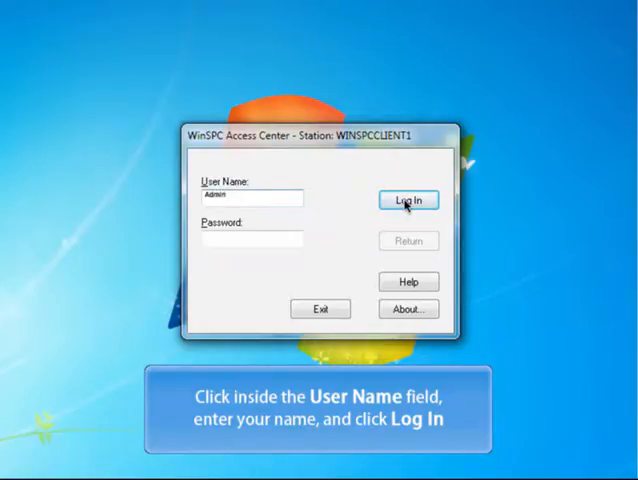
pyautogui.click(408, 200)
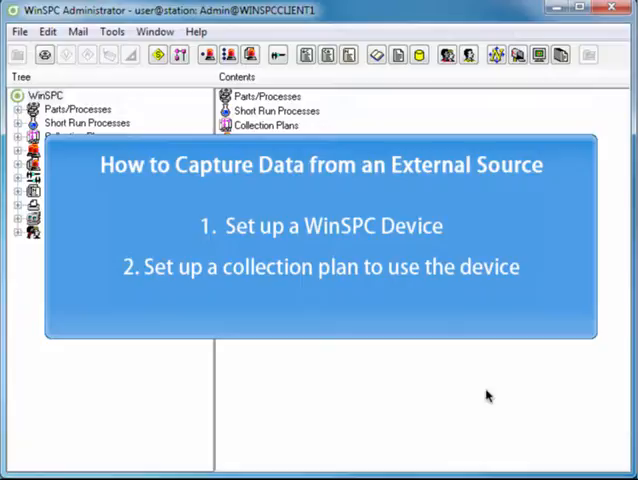
pyautogui.moveTo(502, 436)
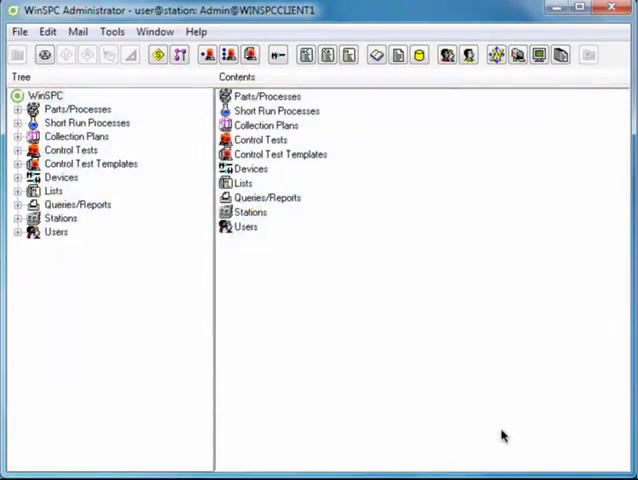
pyautogui.moveTo(276, 56)
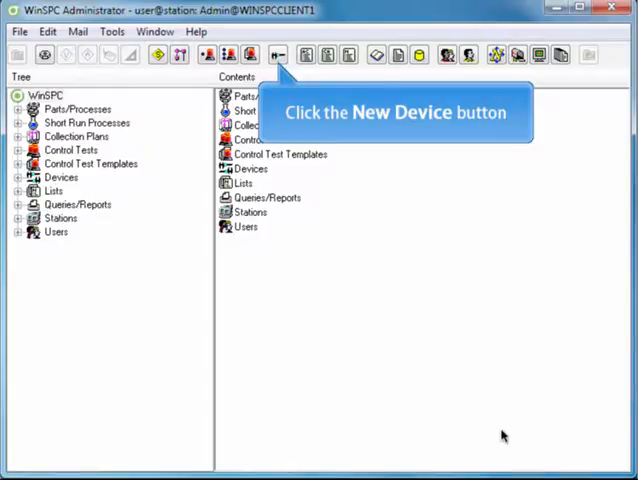
pyautogui.moveTo(400, 258)
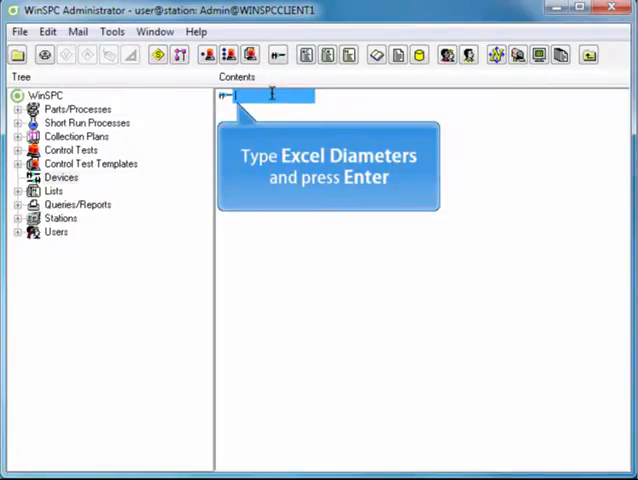
# Step: Name the new device Excel Diameters and bring up its Device Setup
pyautogui.write('Excel Diameters')
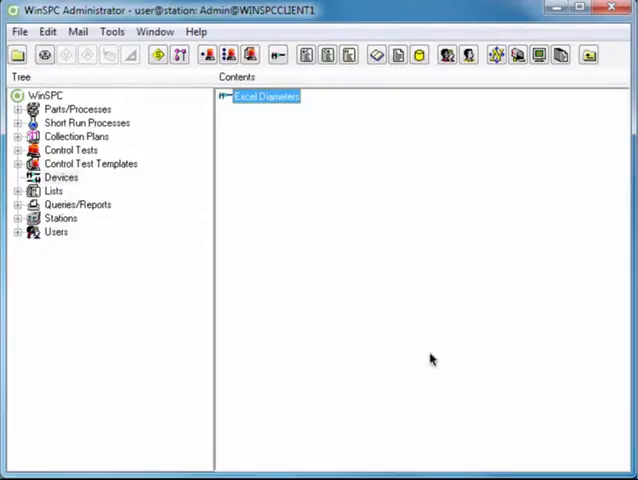
pyautogui.doubleClick(264, 96)
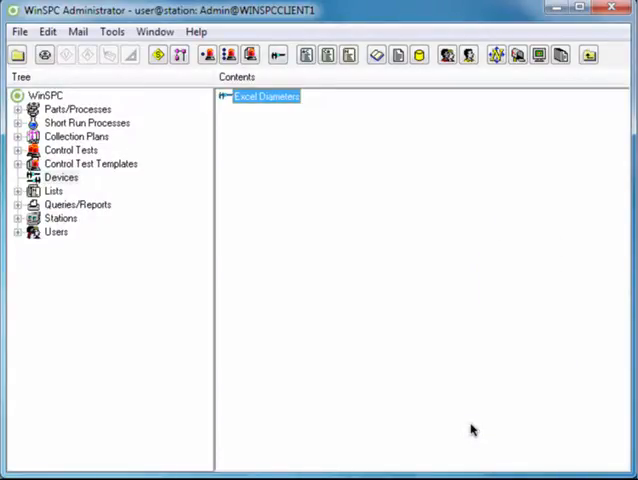
pyautogui.moveTo(374, 288)
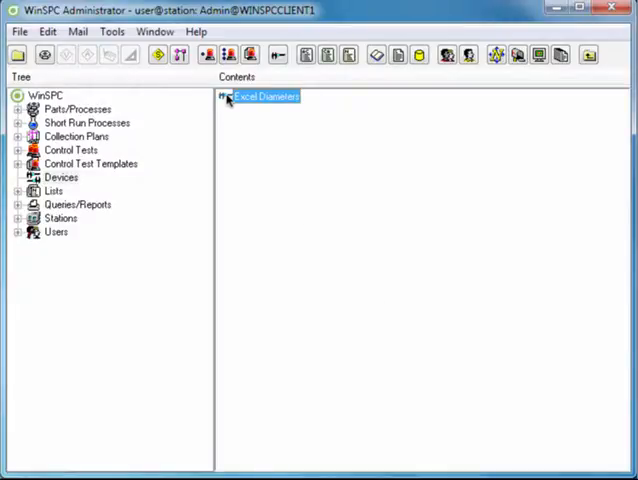
pyautogui.doubleClick(264, 96)
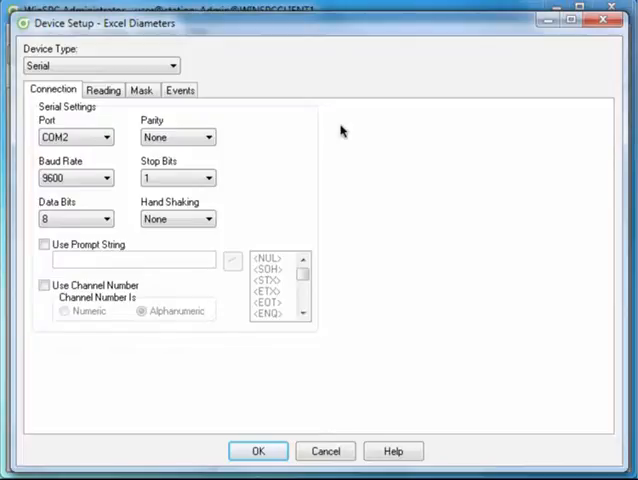
pyautogui.moveTo(280, 110)
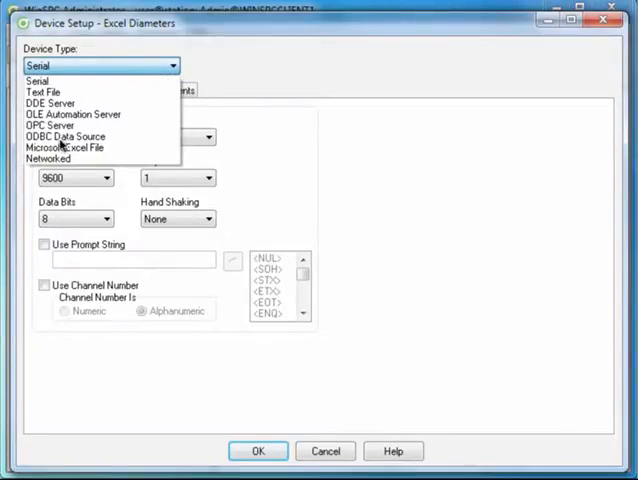
# Step: Set the Excel Diameters device type to Microsoft Excel File
pyautogui.click(60, 148)
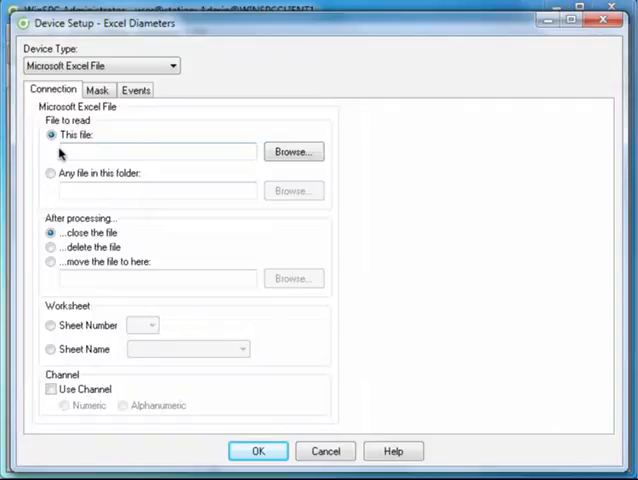
pyautogui.moveTo(50, 156)
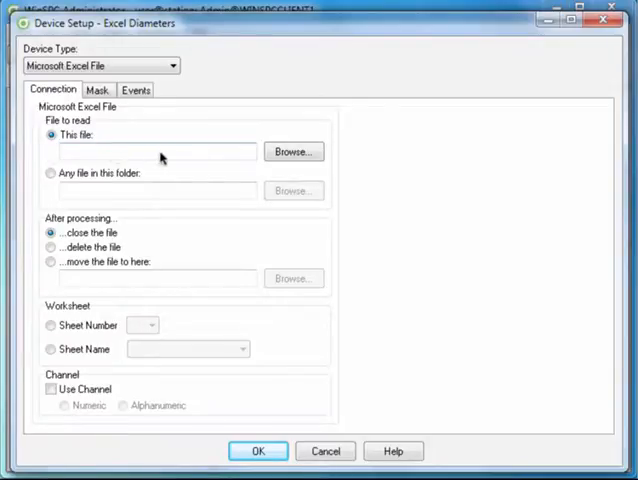
# Step: Browse and select the Excel Diameters workbook in the WinSPC folder as the file to read
pyautogui.click(292, 152)
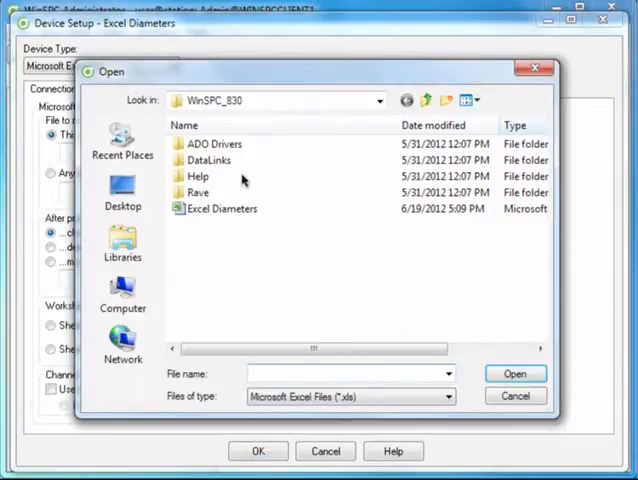
pyautogui.click(222, 208)
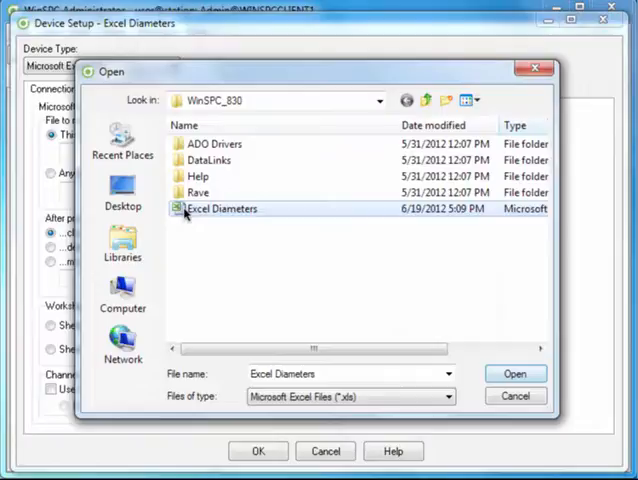
pyautogui.moveTo(444, 326)
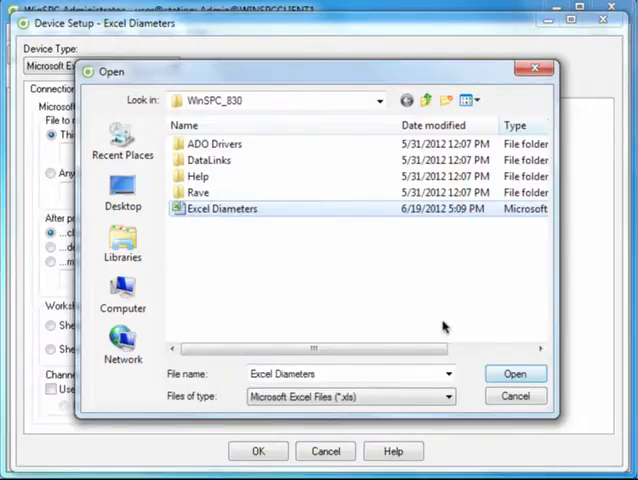
pyautogui.click(514, 372)
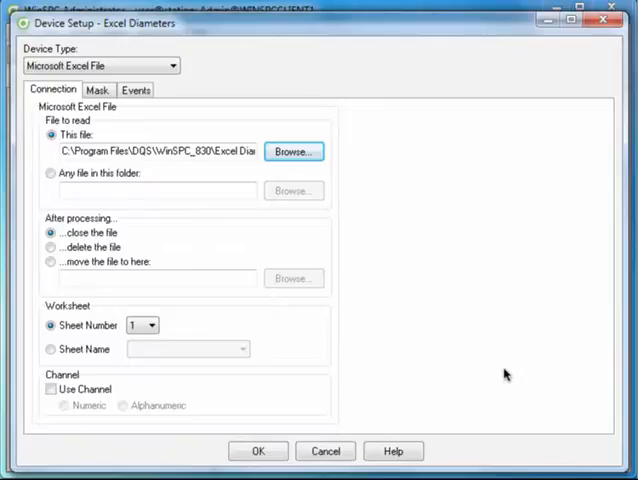
pyautogui.moveTo(164, 166)
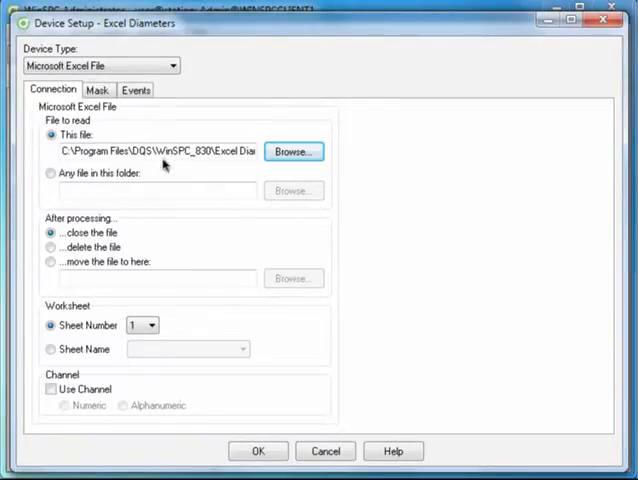
# Step: On the Mask settings, pull a sample reading from the workbook via Get Reading
pyautogui.click(98, 90)
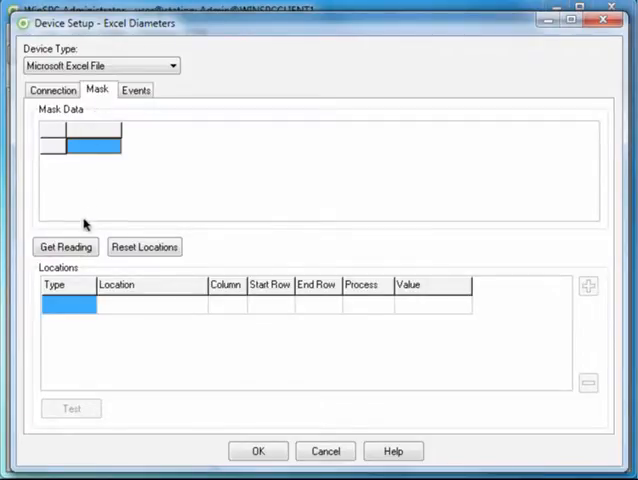
pyautogui.click(64, 246)
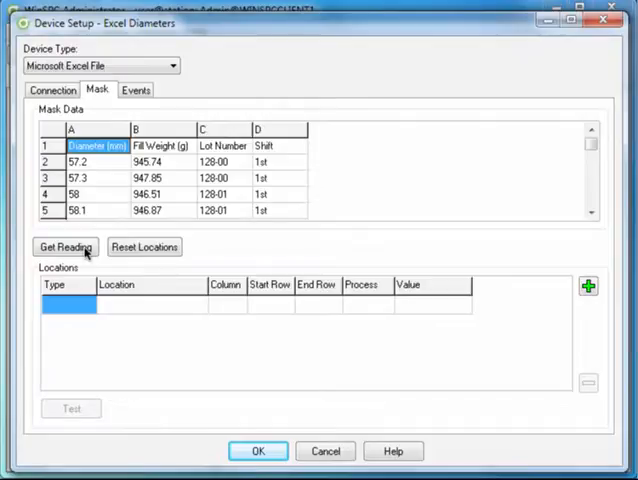
pyautogui.moveTo(360, 308)
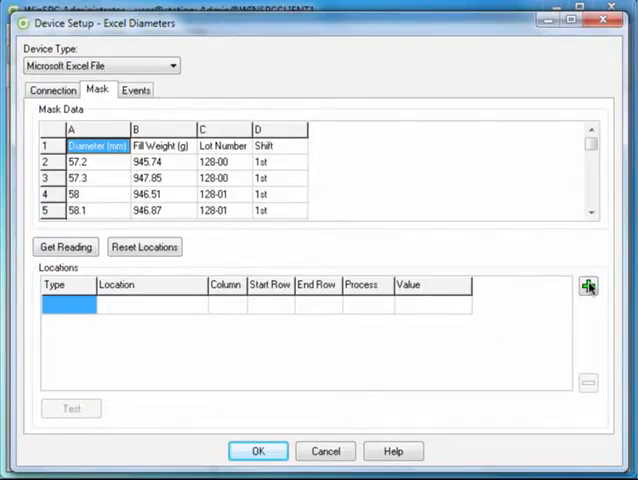
# Step: Add a data location named Diameter reading column A
pyautogui.click(588, 288)
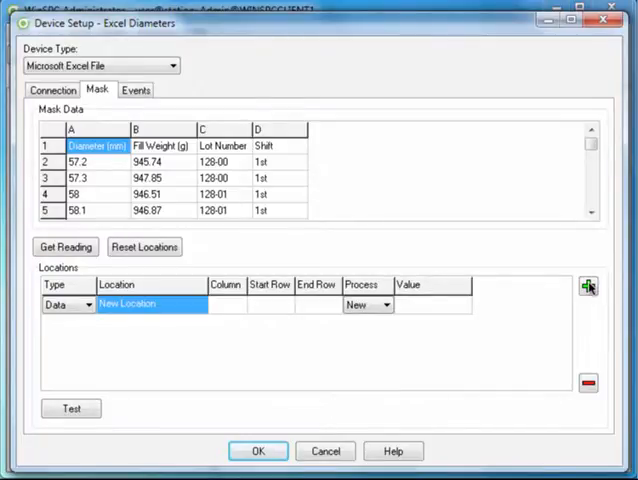
pyautogui.click(588, 288)
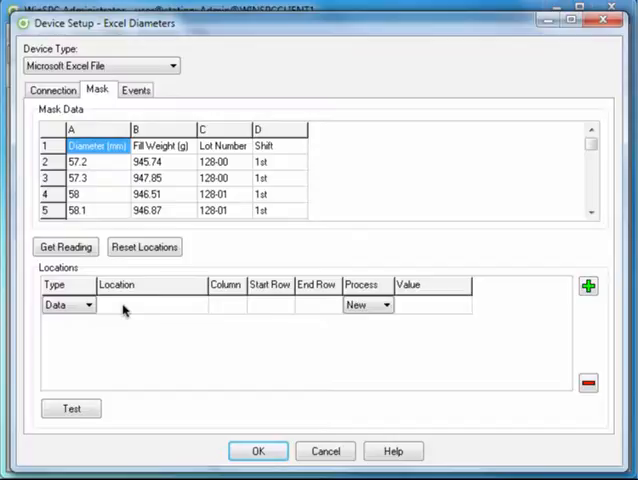
pyautogui.write('Diameter')
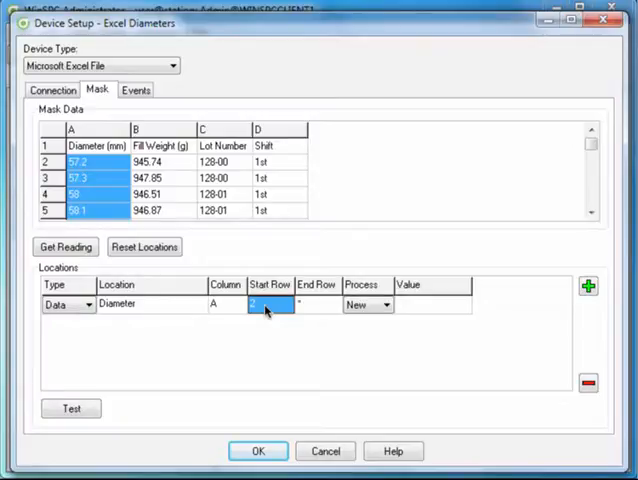
pyautogui.moveTo(192, 336)
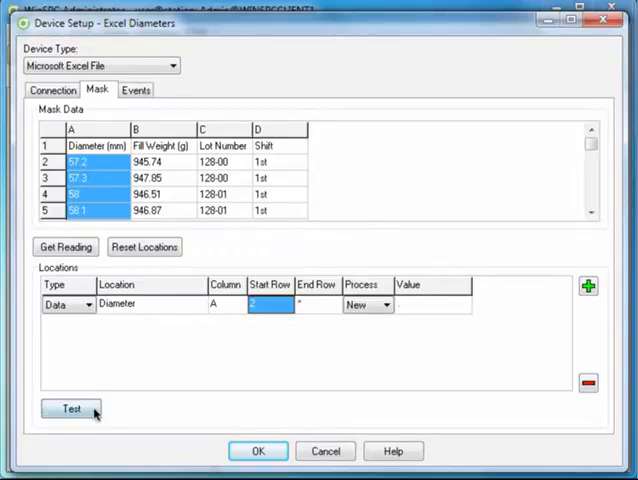
# Step: Test the Diameter location (returns 57.2) and accept the device setup with OK
pyautogui.click(70, 410)
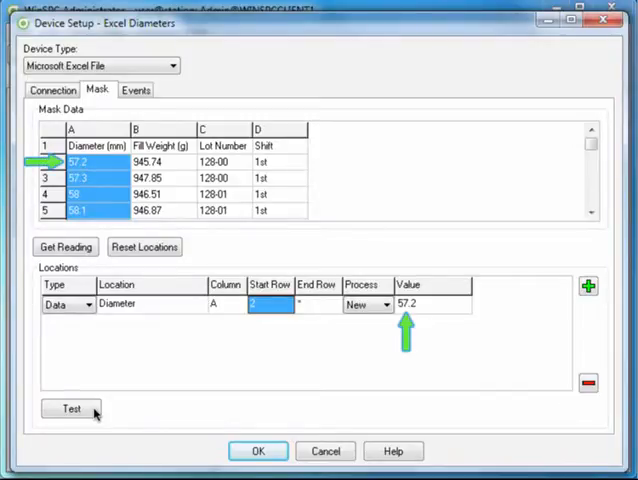
pyautogui.click(70, 410)
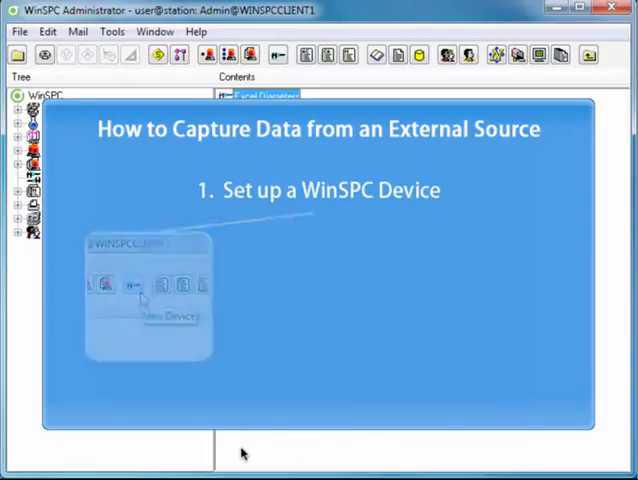
pyautogui.click(136, 284)
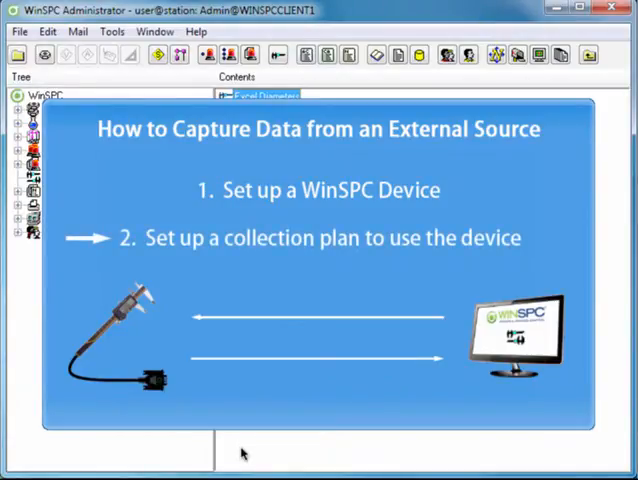
pyautogui.click(16, 98)
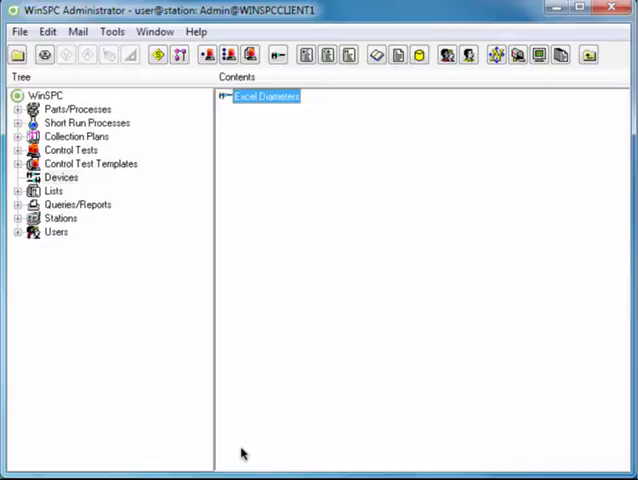
pyautogui.moveTo(56, 172)
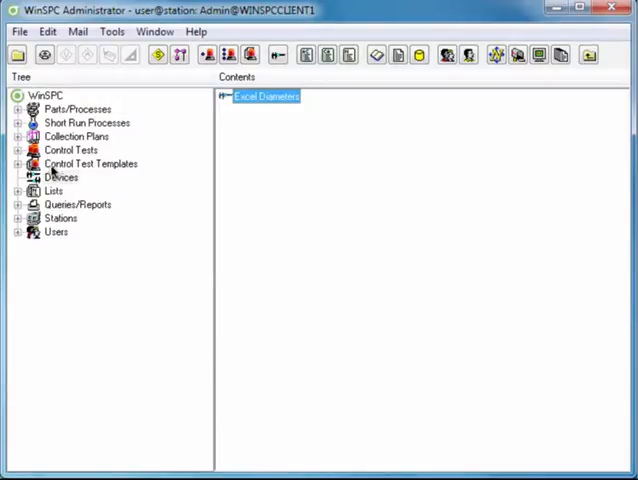
# Step: Select Collection Plans in the tree and bring up the Bottle plan's settings
pyautogui.click(76, 136)
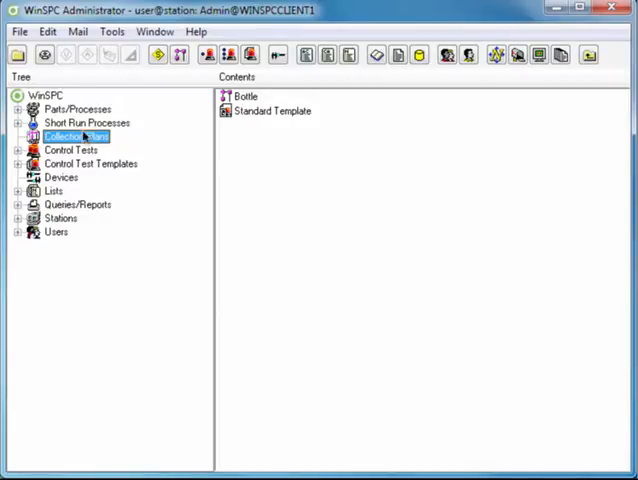
pyautogui.doubleClick(244, 96)
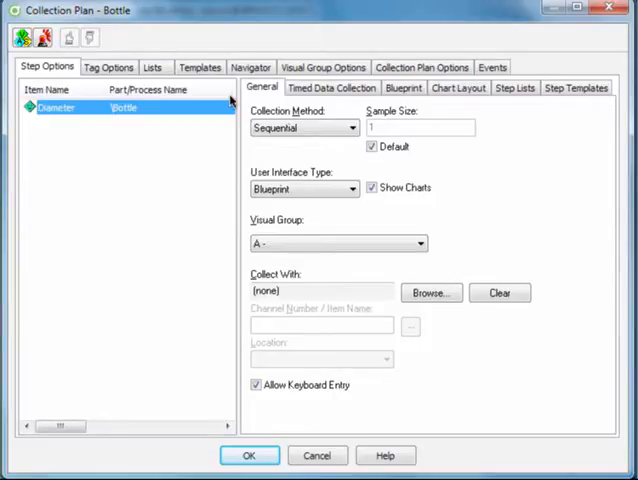
pyautogui.moveTo(264, 120)
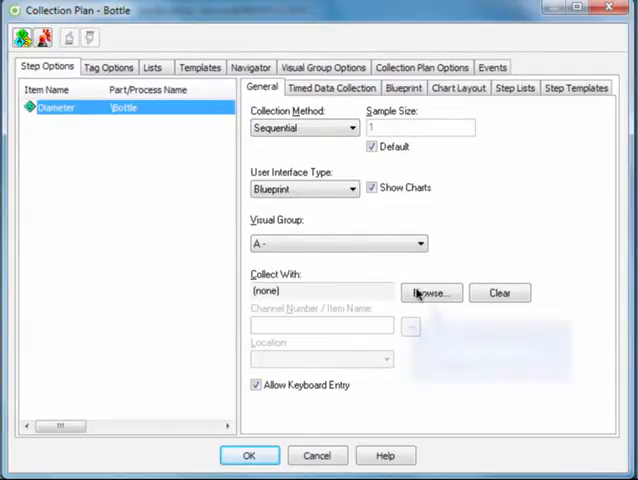
# Step: Choose Excel Diameters in the Device Selector as the Collect With device for the Diameter step
pyautogui.click(430, 292)
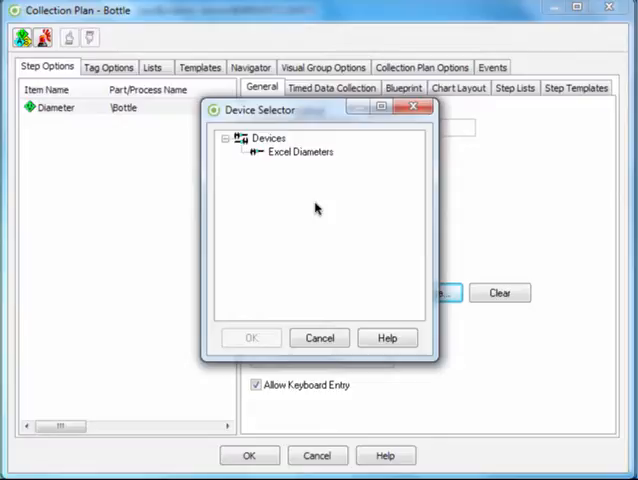
pyautogui.click(250, 336)
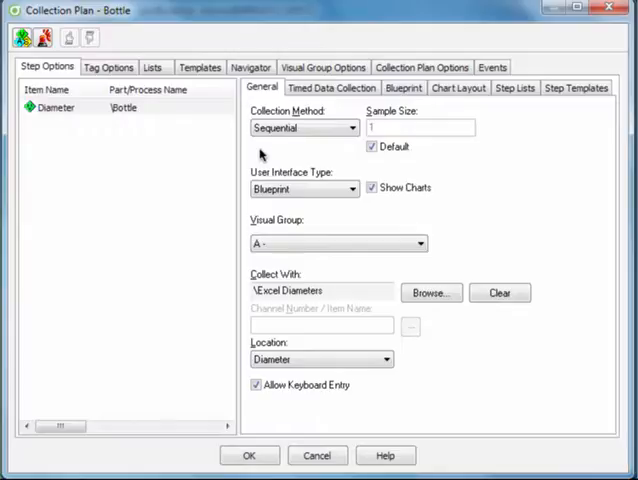
pyautogui.moveTo(608, 188)
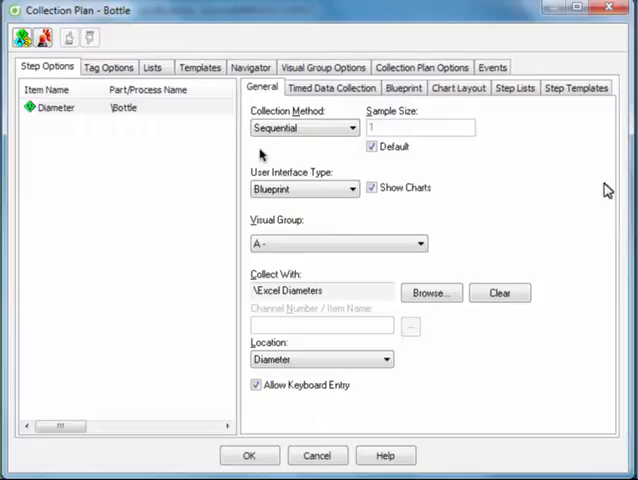
# Step: View Timed Data Collection settings, toggling Use timed data collection on and back off
pyautogui.click(332, 88)
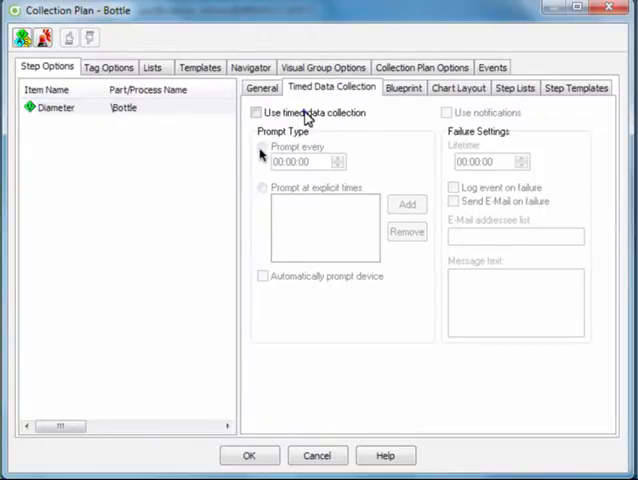
pyautogui.click(256, 112)
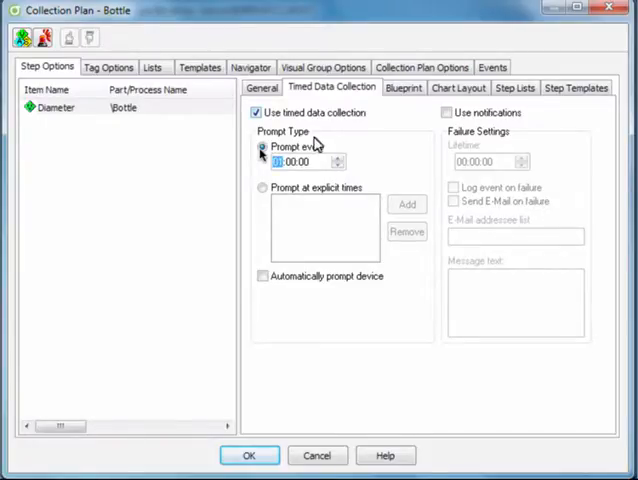
pyautogui.click(256, 112)
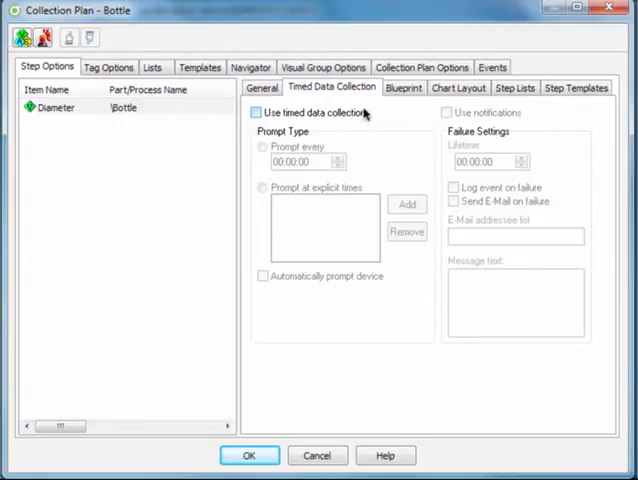
# Step: Set the Bottle plan's Collection Plan Options to prompt the current device on F9 and confirm with OK
pyautogui.click(422, 66)
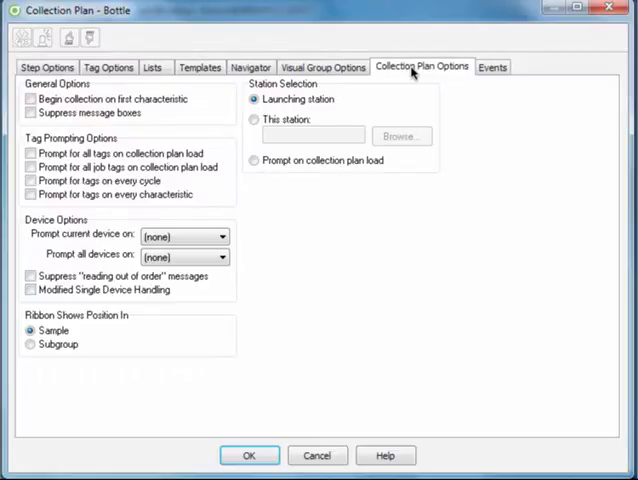
pyautogui.moveTo(322, 112)
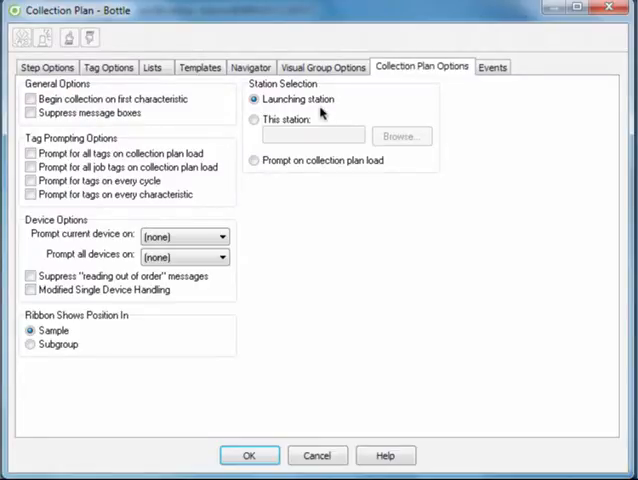
pyautogui.moveTo(218, 236)
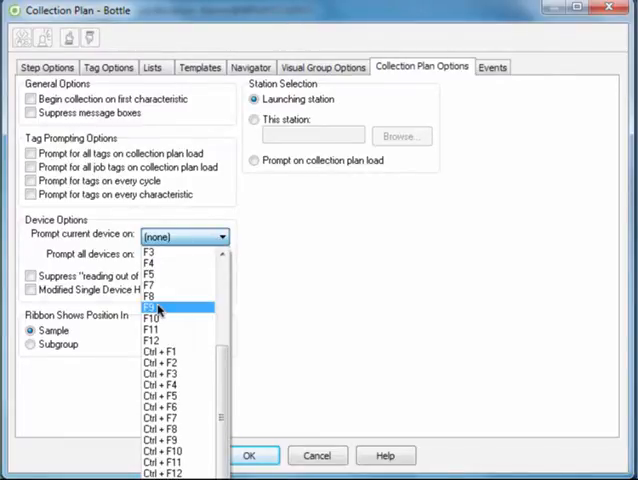
pyautogui.click(148, 308)
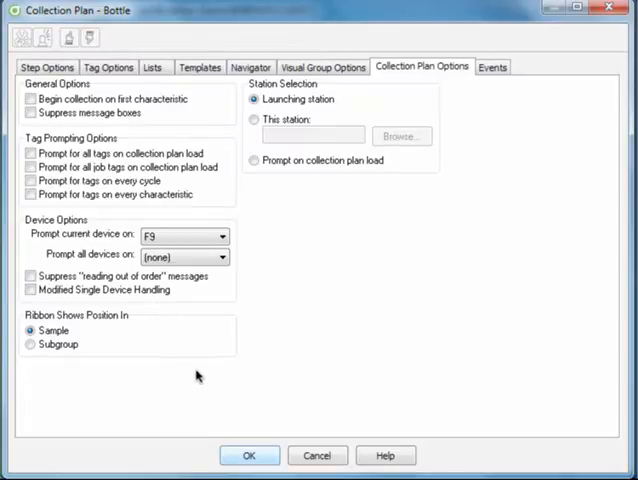
pyautogui.click(248, 456)
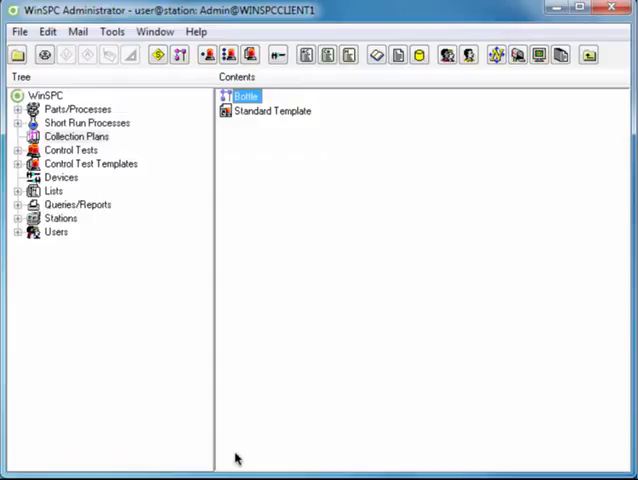
pyautogui.moveTo(312, 120)
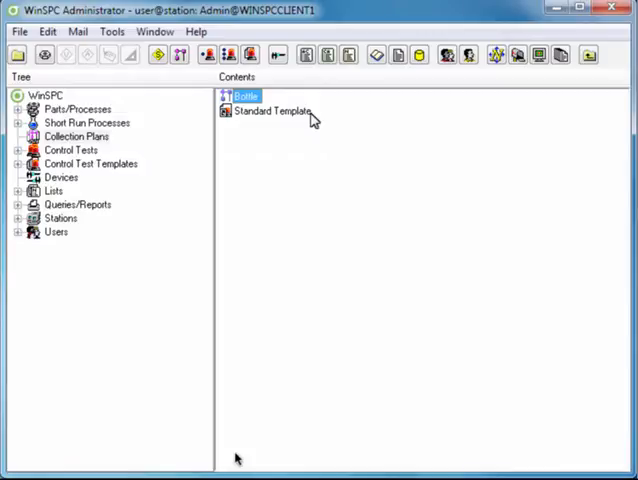
# Step: Start Data Collection for the Bottle plan from its context menu in the Contents pane
pyautogui.rightClick(244, 96)
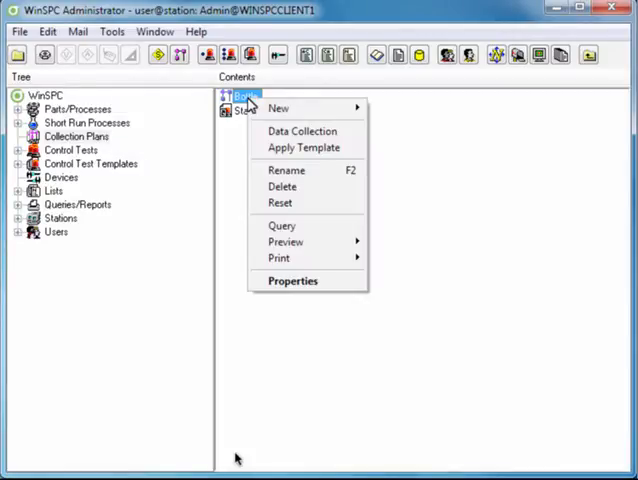
pyautogui.moveTo(302, 132)
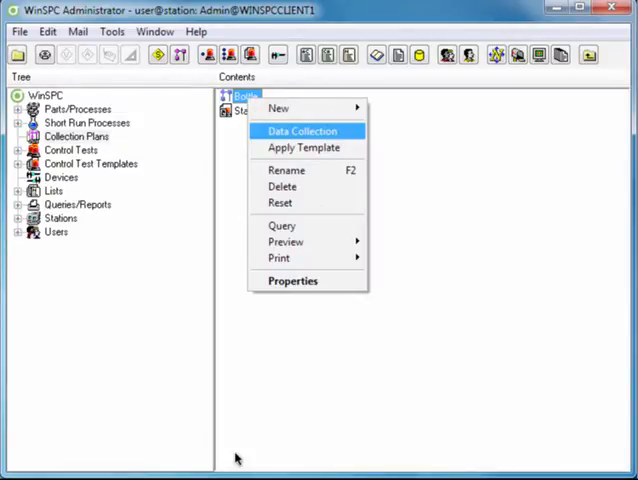
pyautogui.click(304, 132)
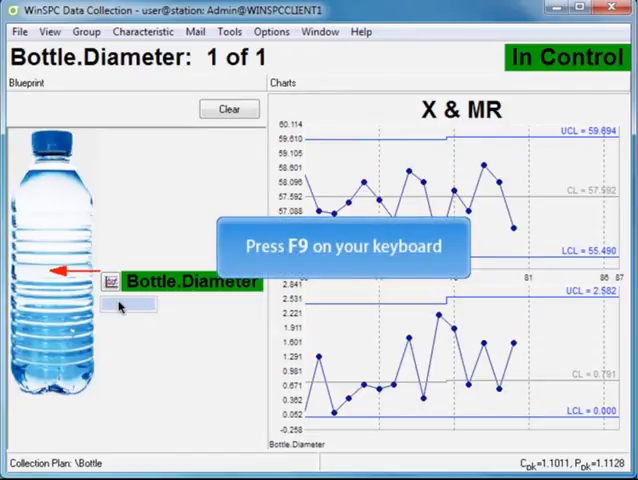
# Step: Prompt the device with F9 to read the next Bottle diameter onto the X & MR chart
pyautogui.press('f9')
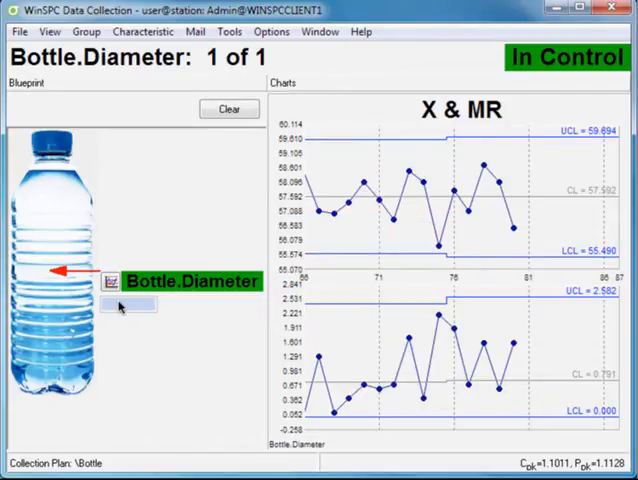